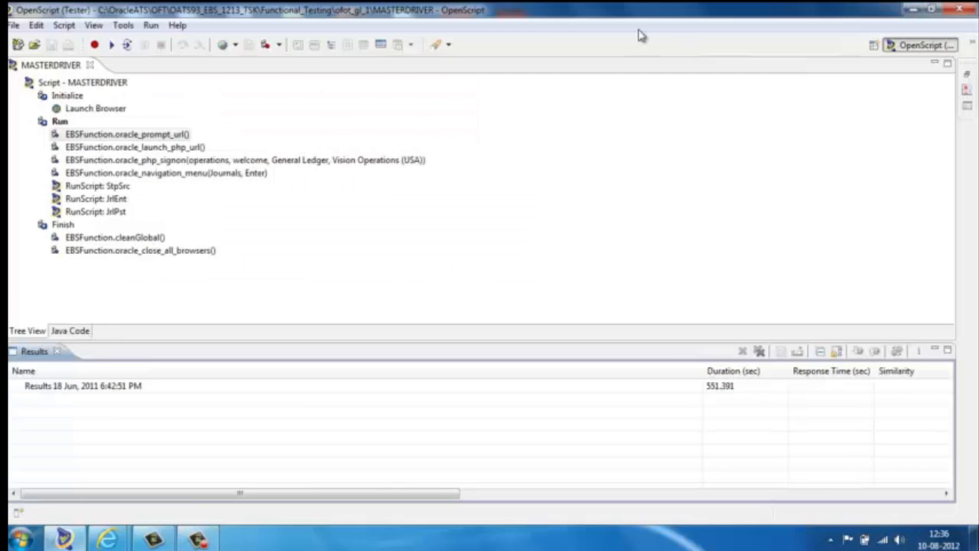
# - Work through the Journals form to the first line of the Lines tab
pyautogui.click(17, 384)
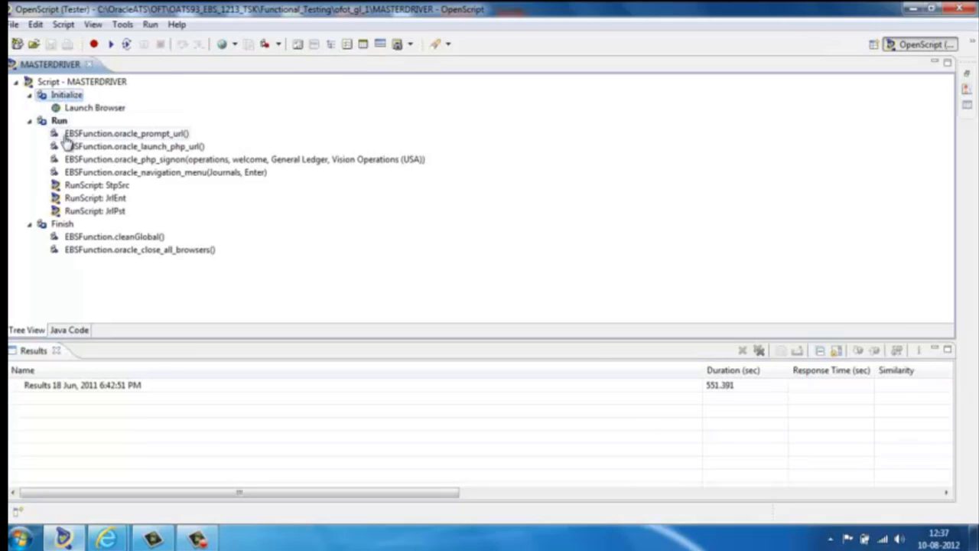
pyautogui.click(62, 223)
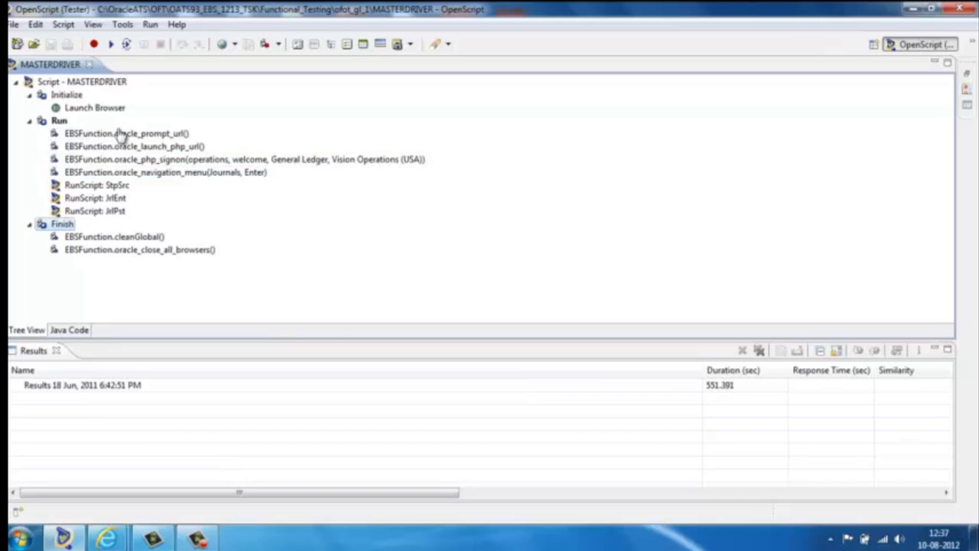
pyautogui.click(95, 107)
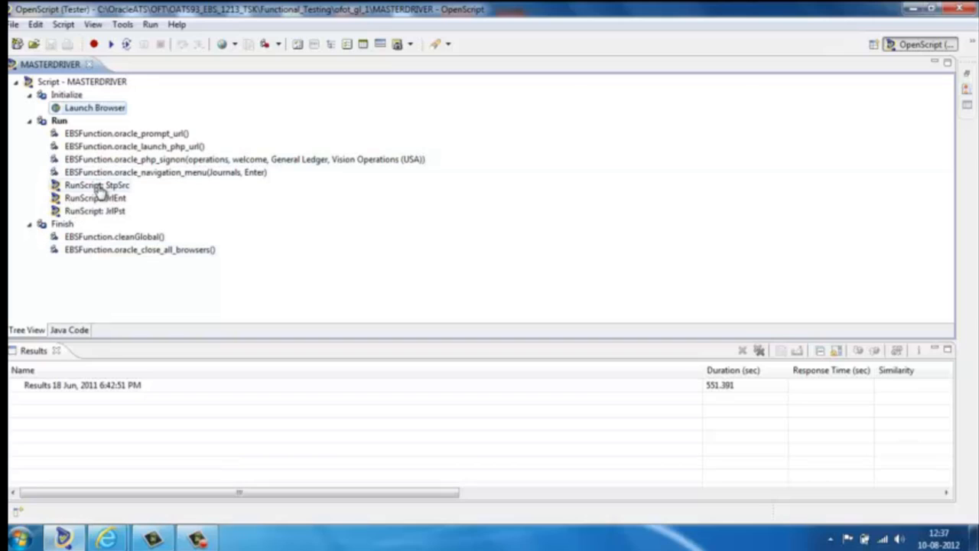
pyautogui.click(135, 146)
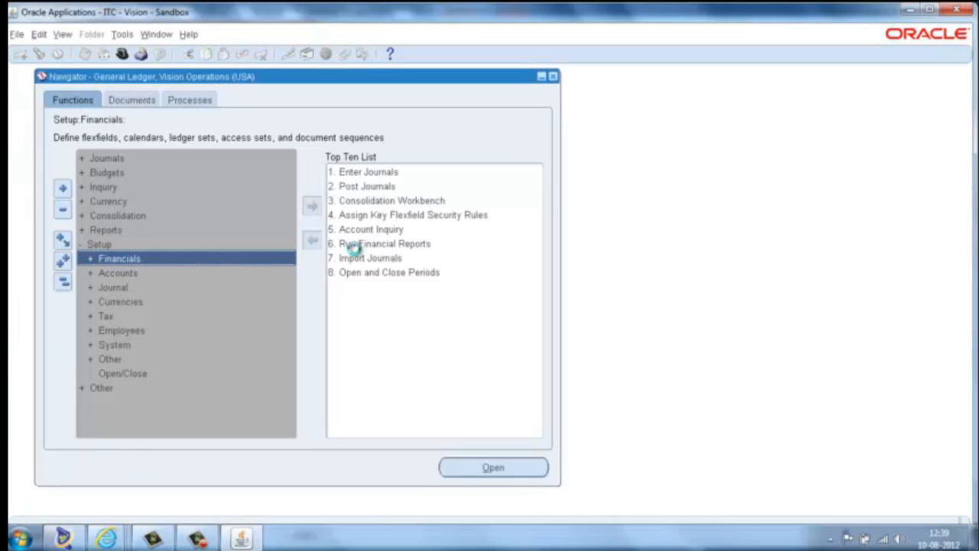
pyautogui.click(113, 287)
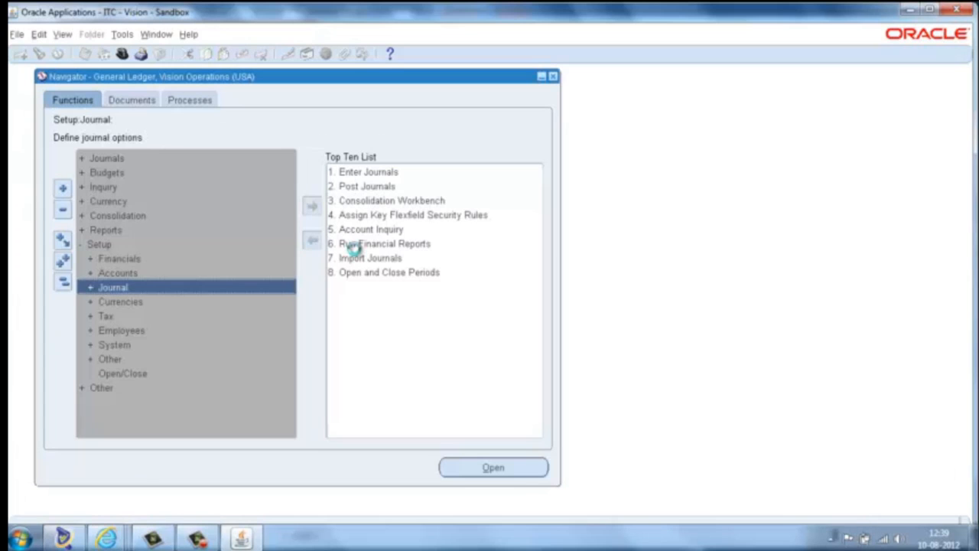
pyautogui.click(492, 467)
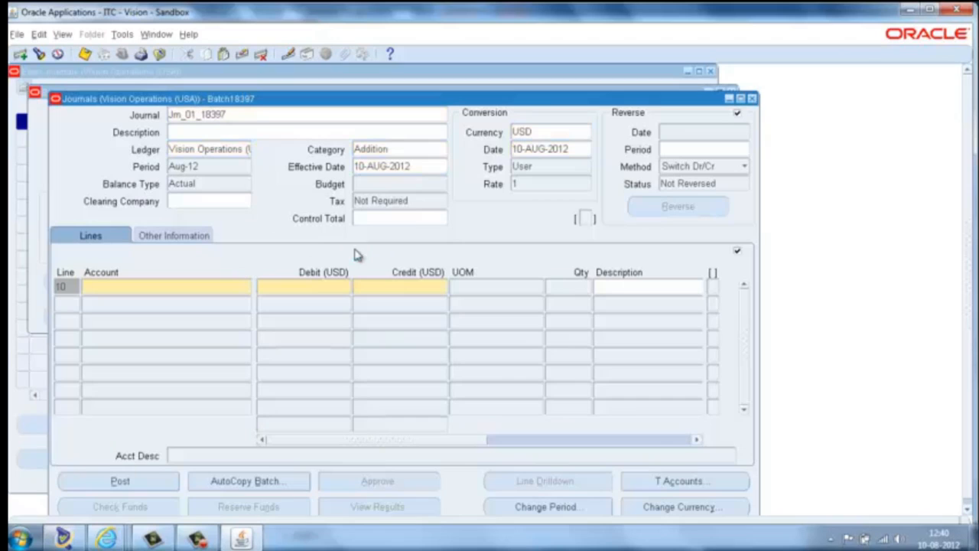
pyautogui.write('01-000-1560-0000-000')
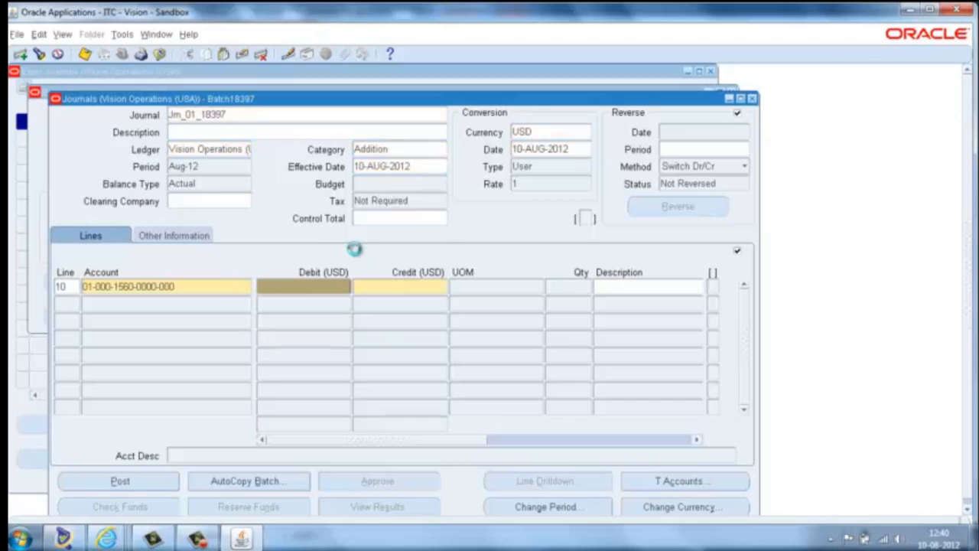
pyautogui.write('500.34')
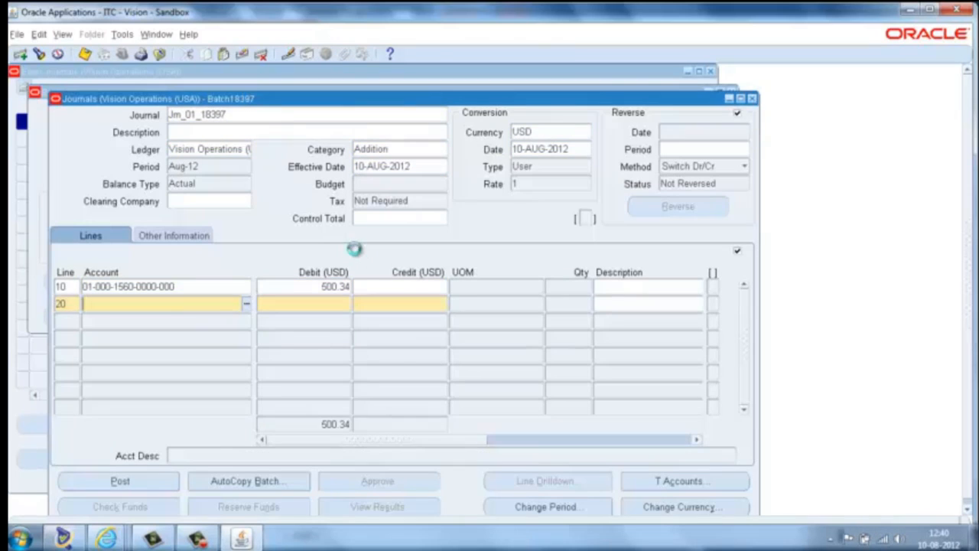
pyautogui.write('01-000-1110-0000-000')
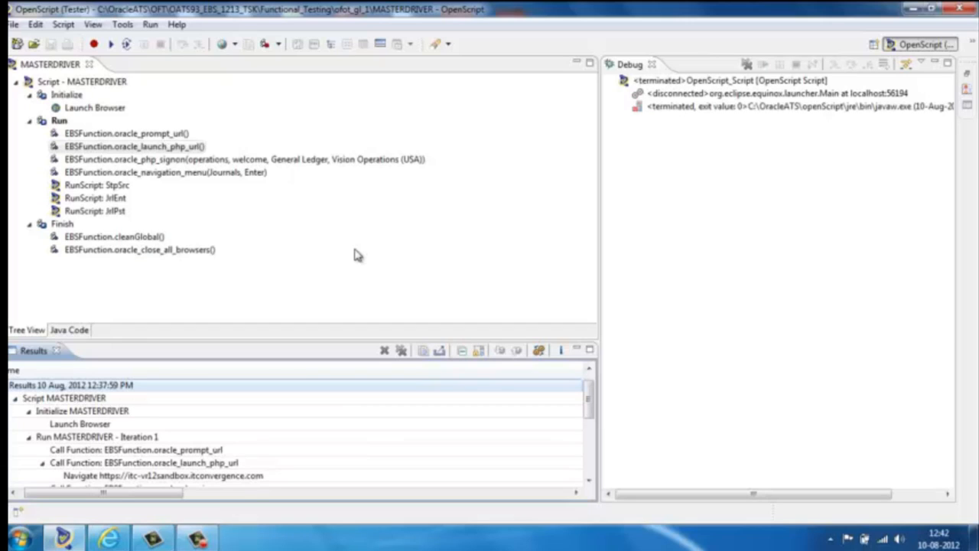
pyautogui.moveTo(332, 261)
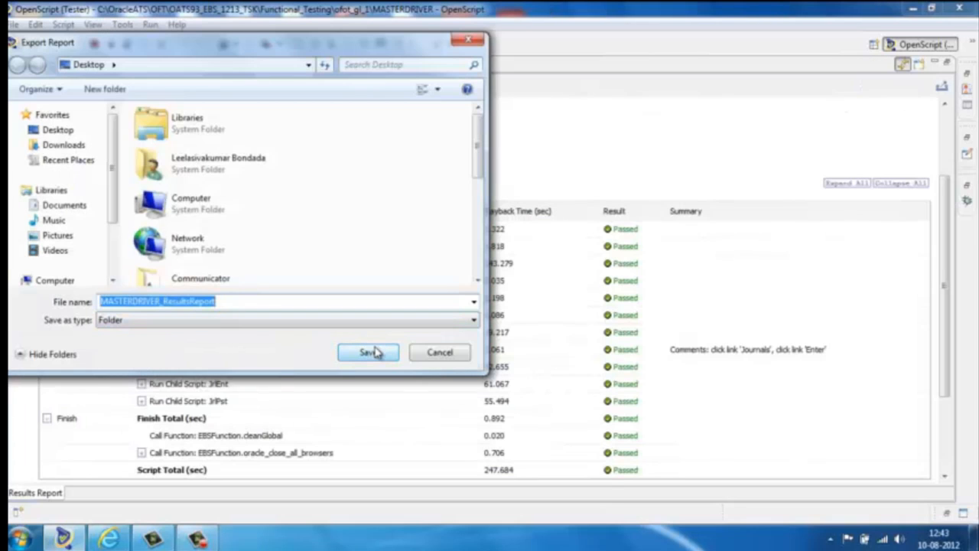
# - Save MASTERDRIVER_ResultsReport to the Desktop
pyautogui.click(368, 352)
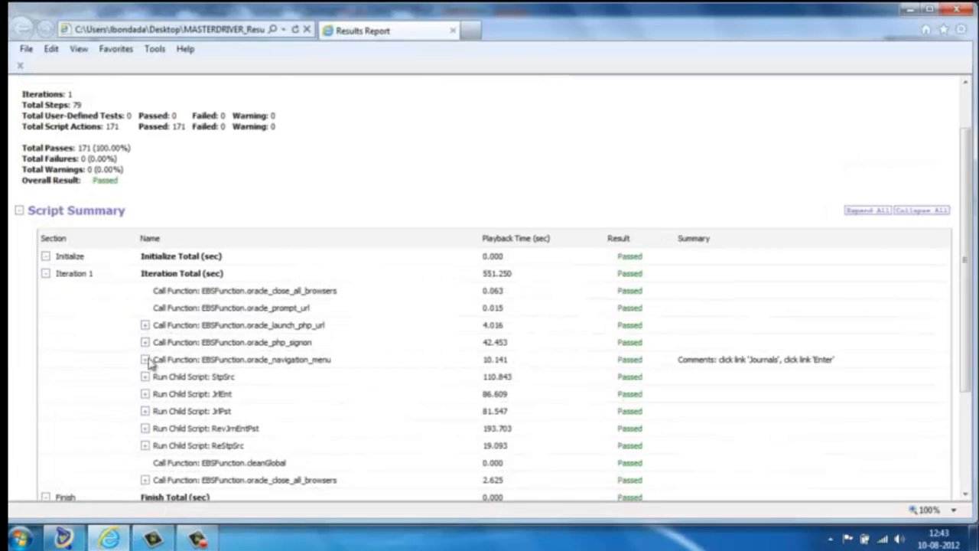
pyautogui.scroll(-3)
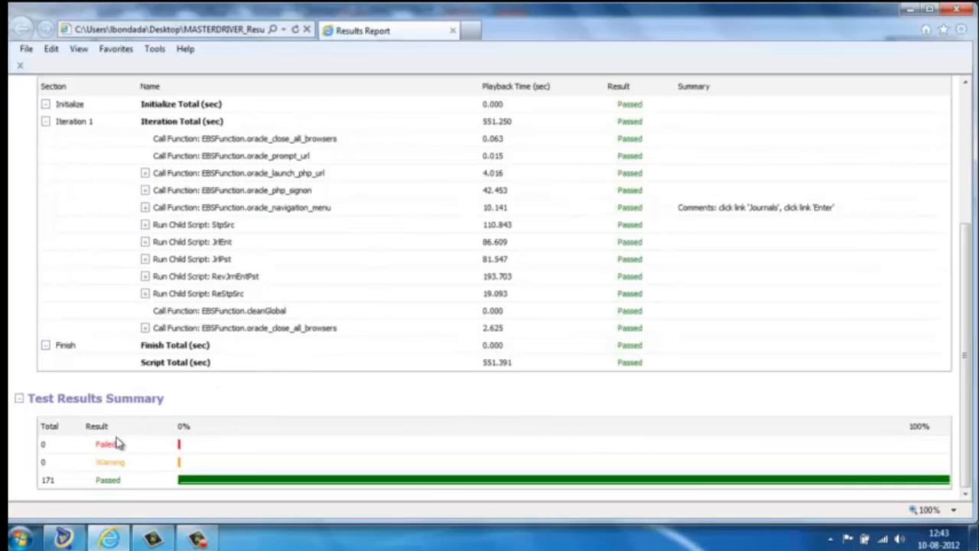
pyautogui.moveTo(124, 493)
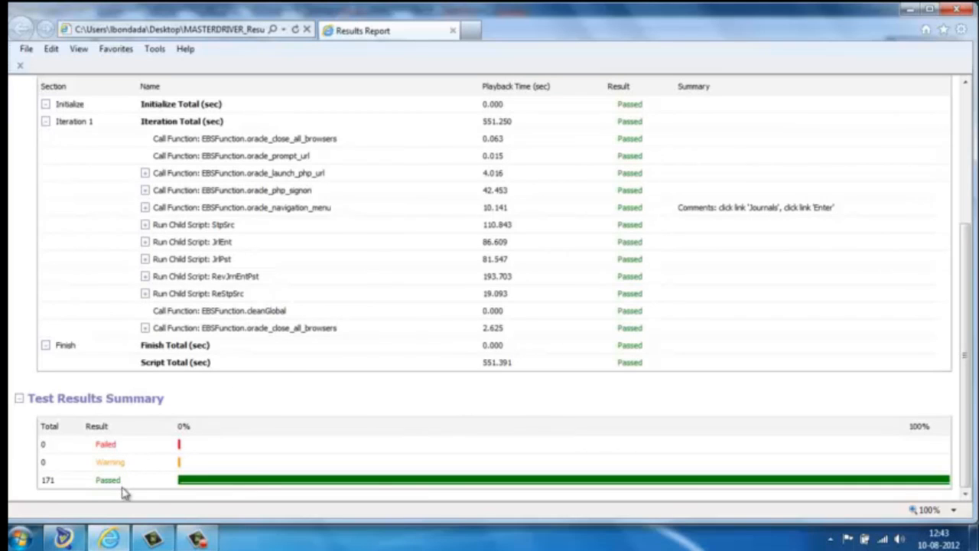
pyautogui.moveTo(245, 446)
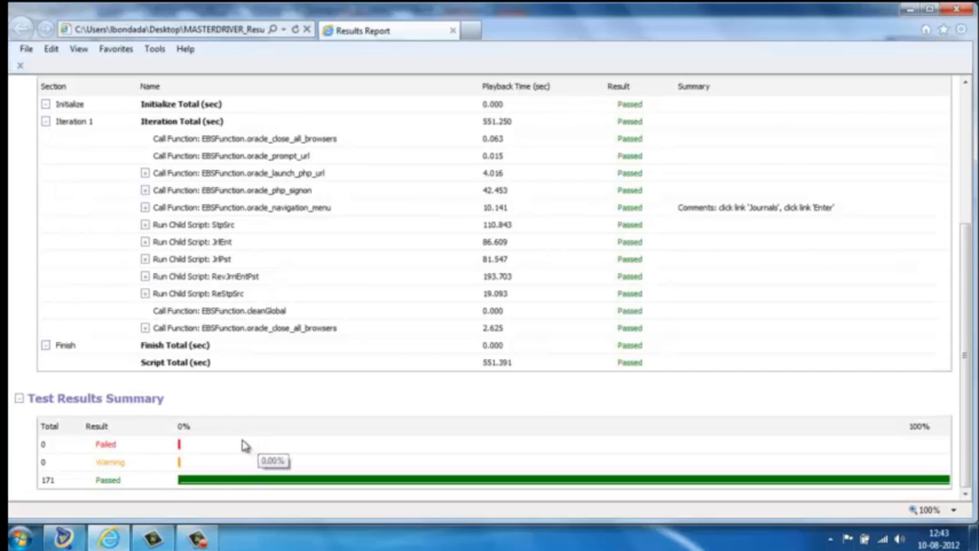
pyautogui.moveTo(260, 395)
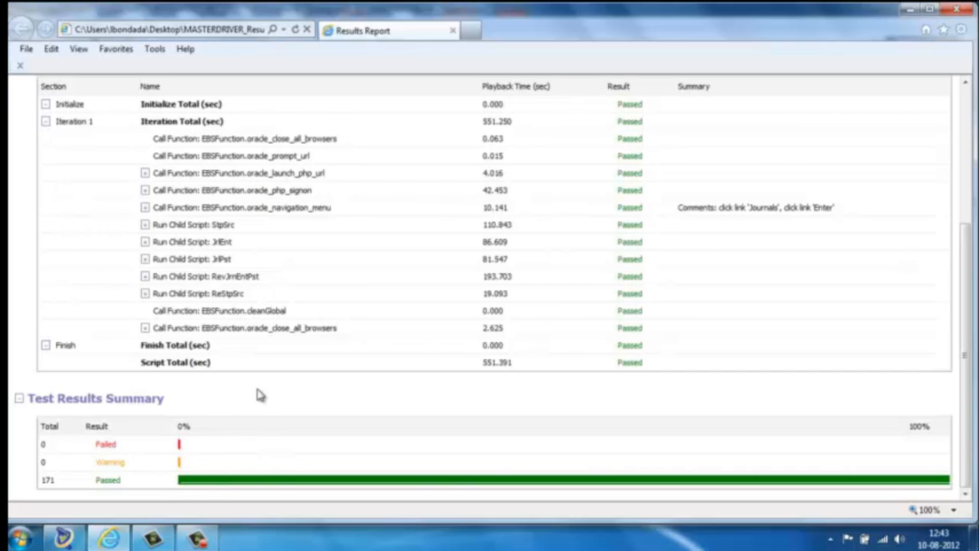